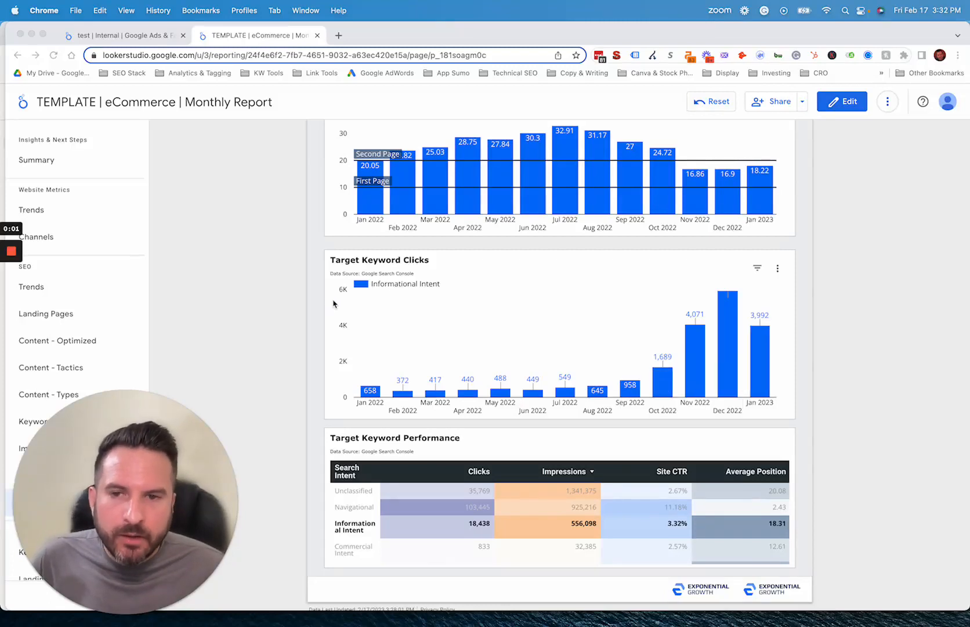
scroll("up", 3)
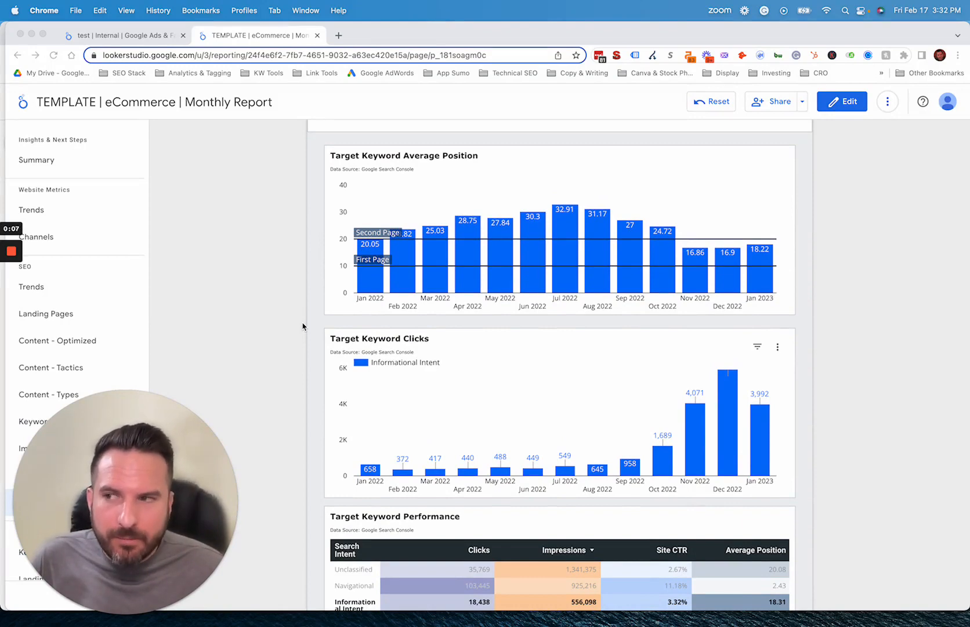
scroll("down", 3)
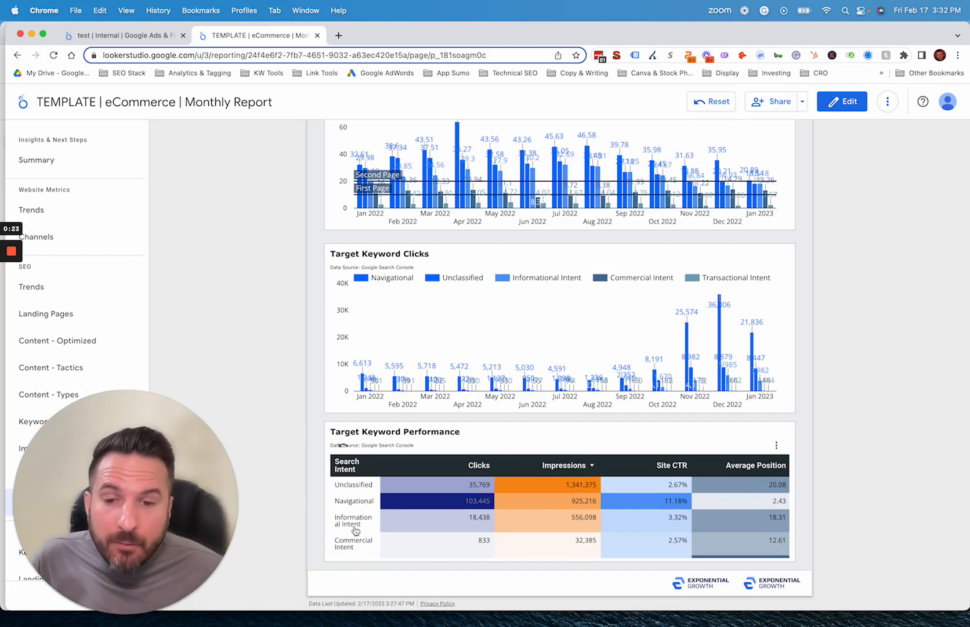
scroll("up", 3)
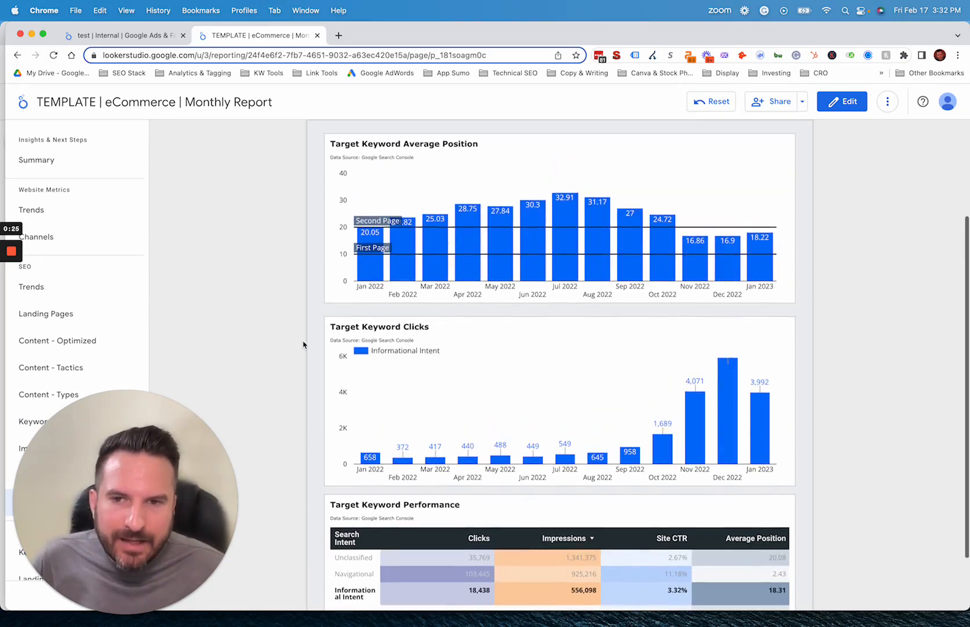
scroll("down", 3)
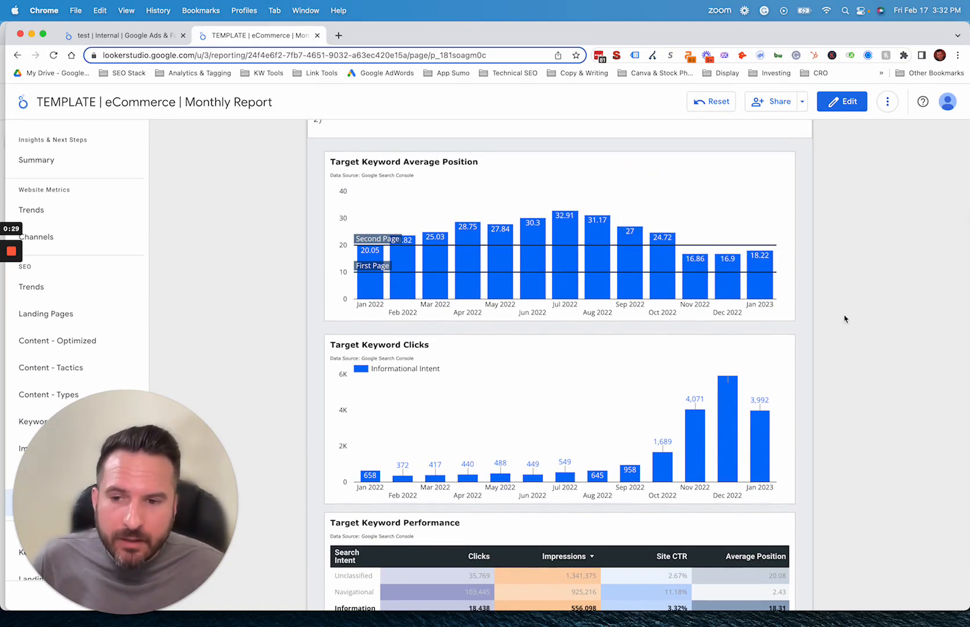
scroll("up", 3)
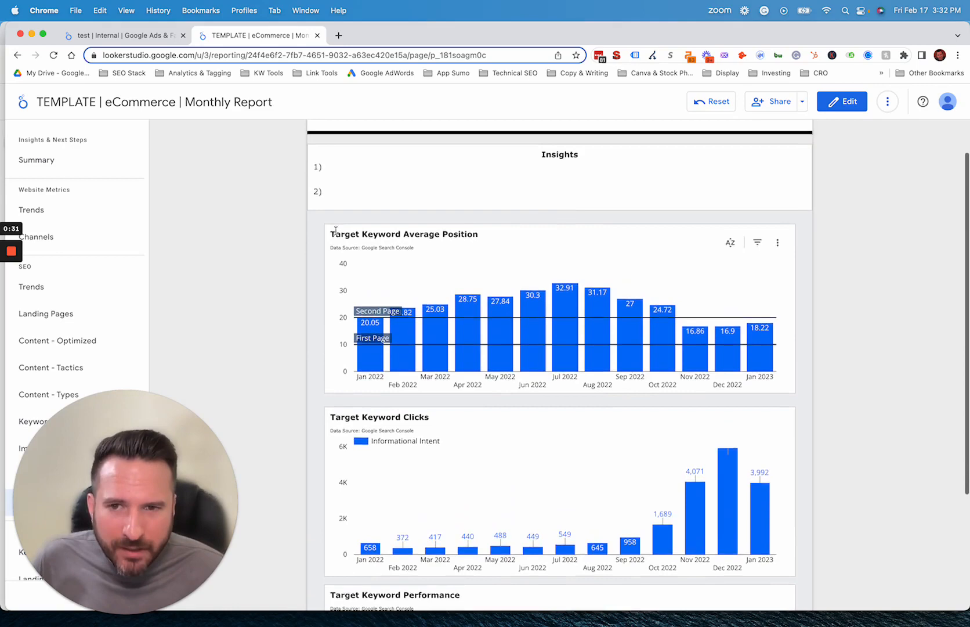
scroll("down", 3)
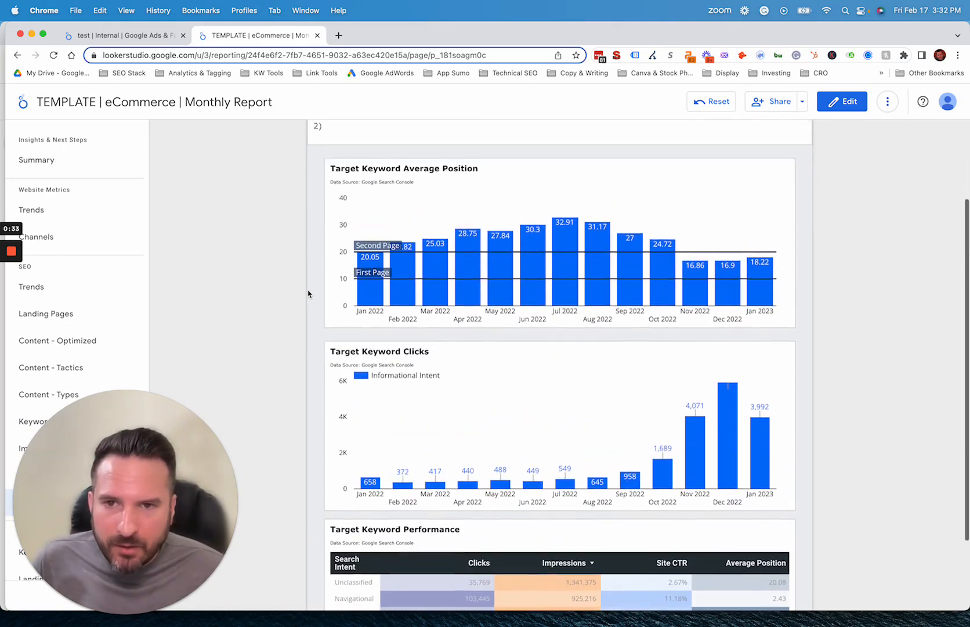
mouse_move(630, 254)
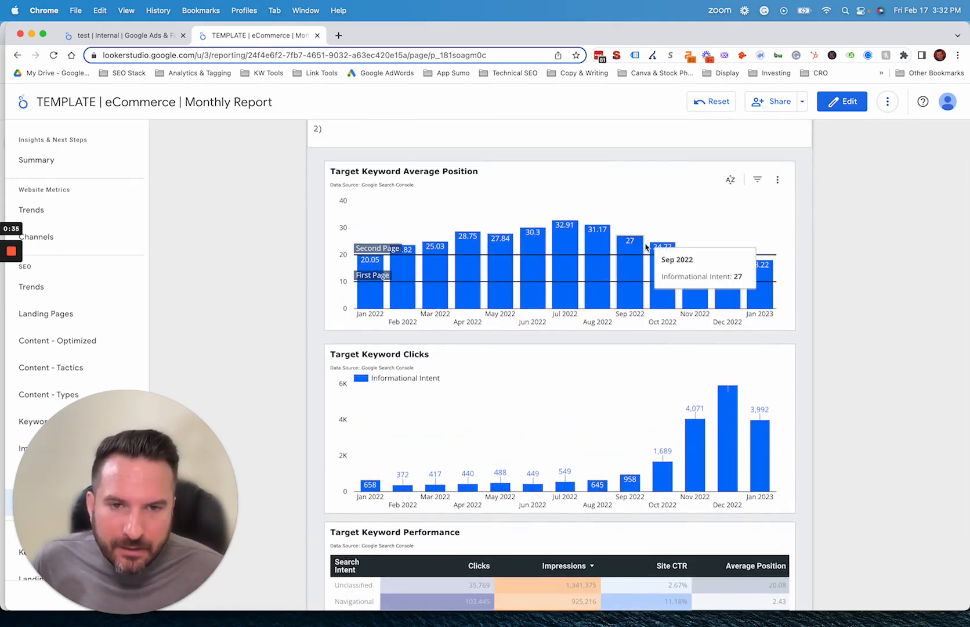
mouse_move(711, 447)
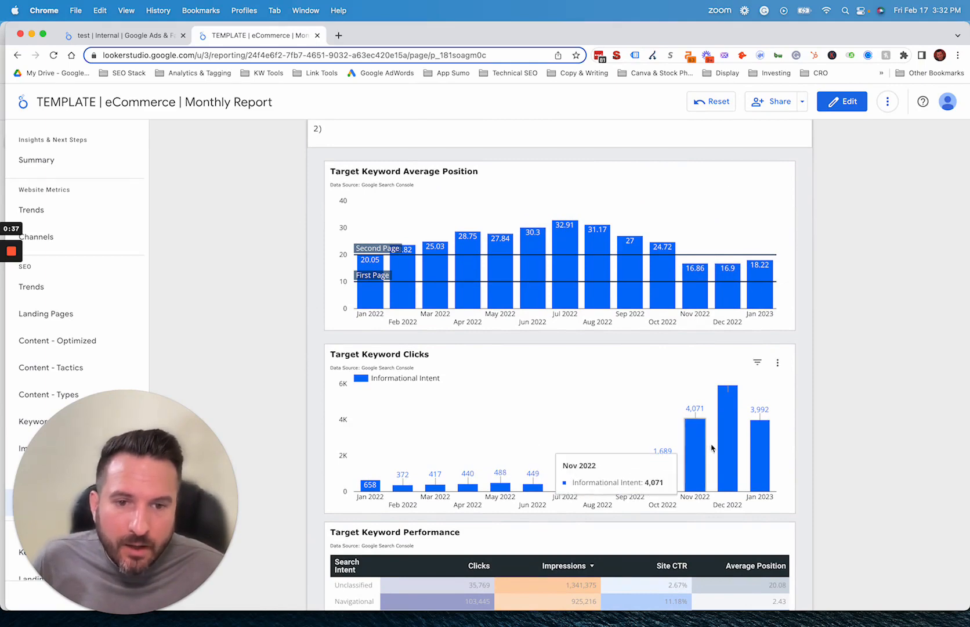
mouse_move(662, 470)
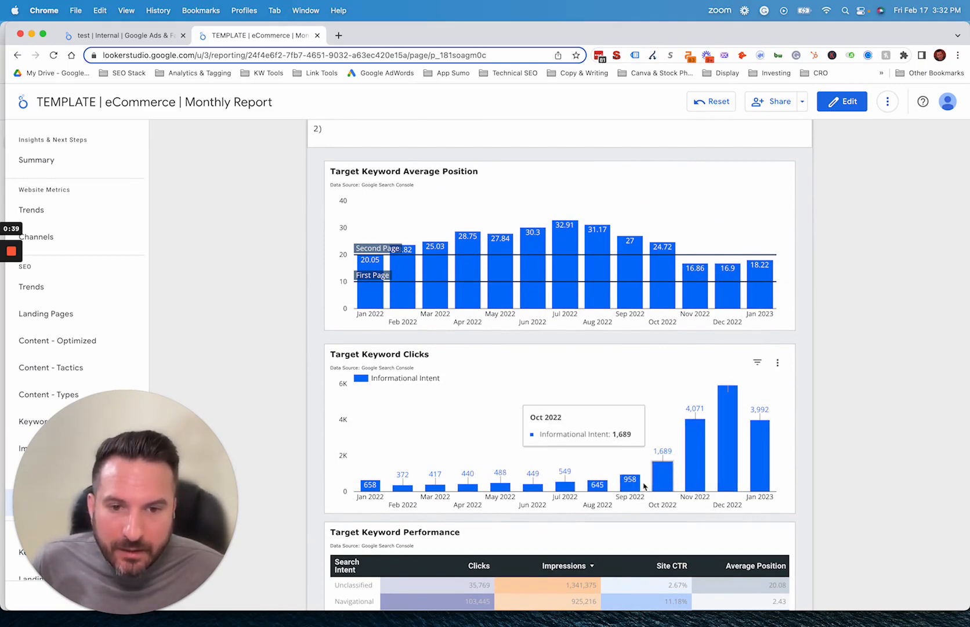
scroll("down", 3)
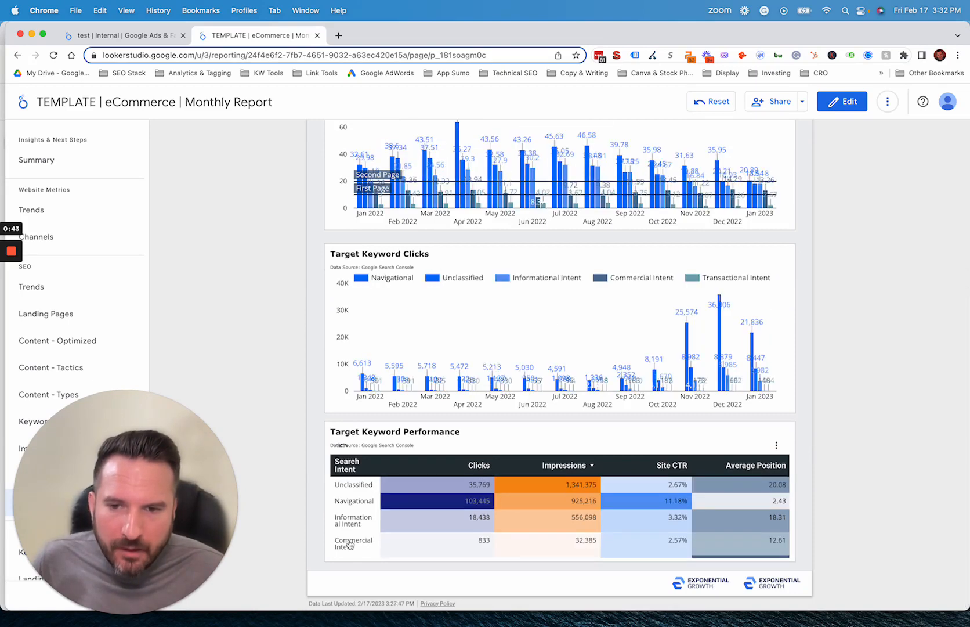
scroll("up", 3)
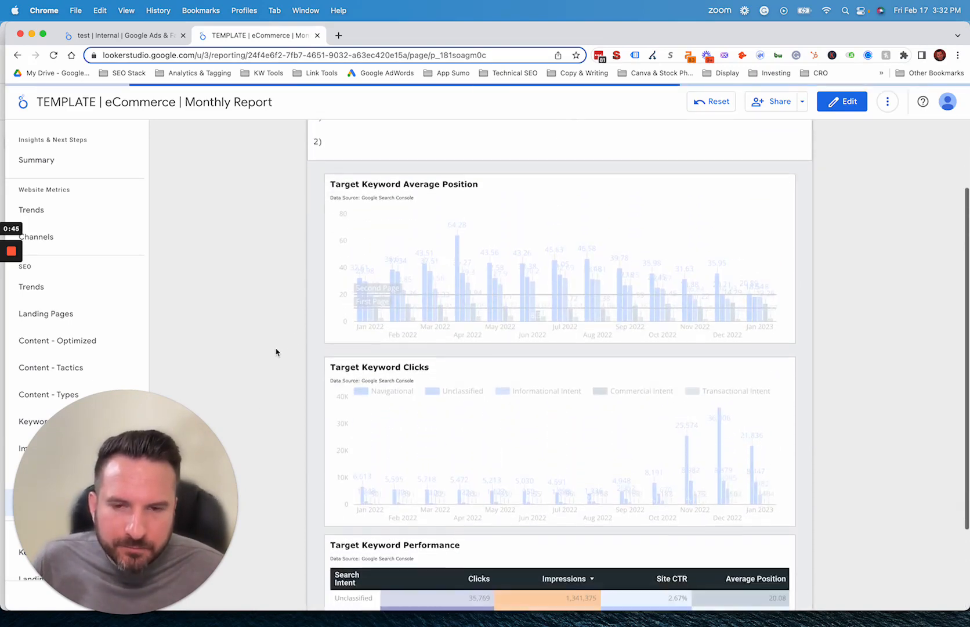
scroll("down", 3)
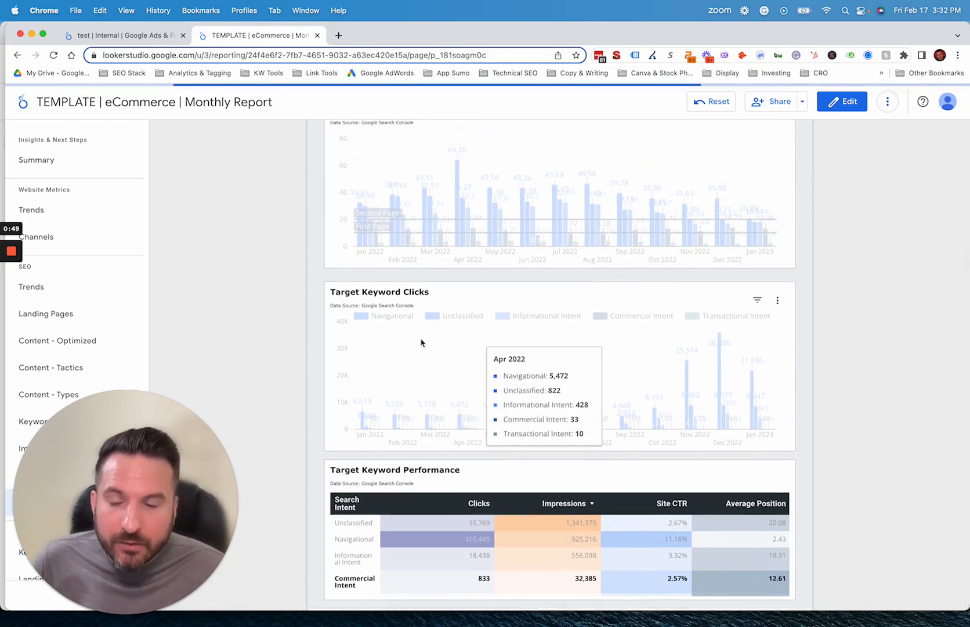
mouse_move(276, 355)
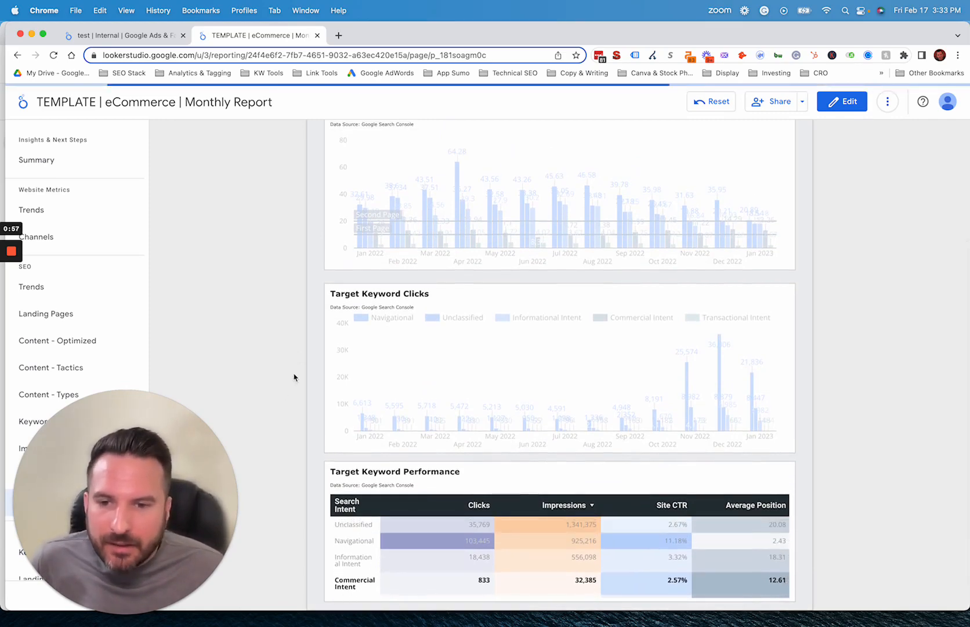
scroll("up", 3)
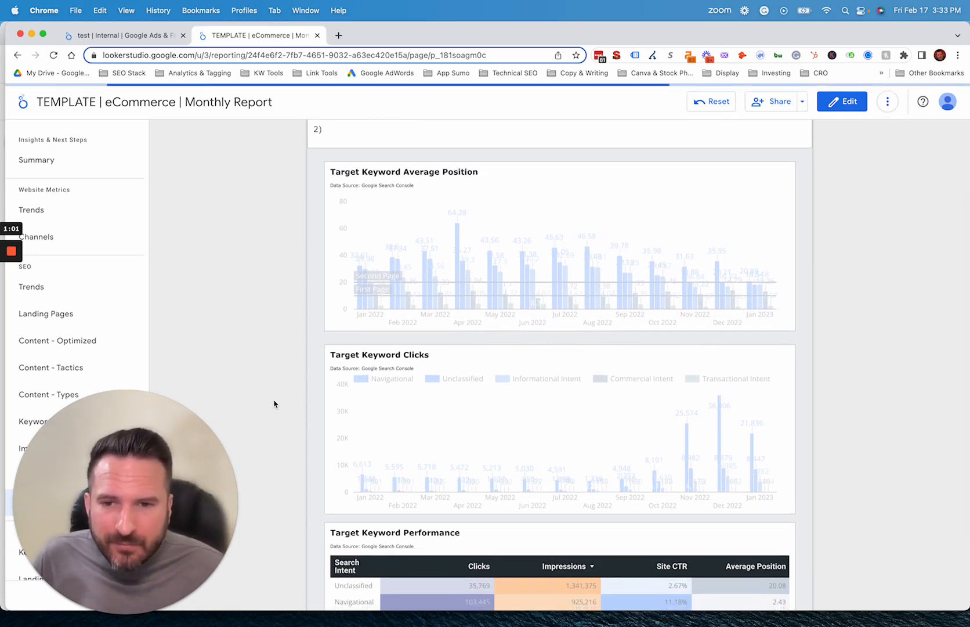
mouse_move(499, 220)
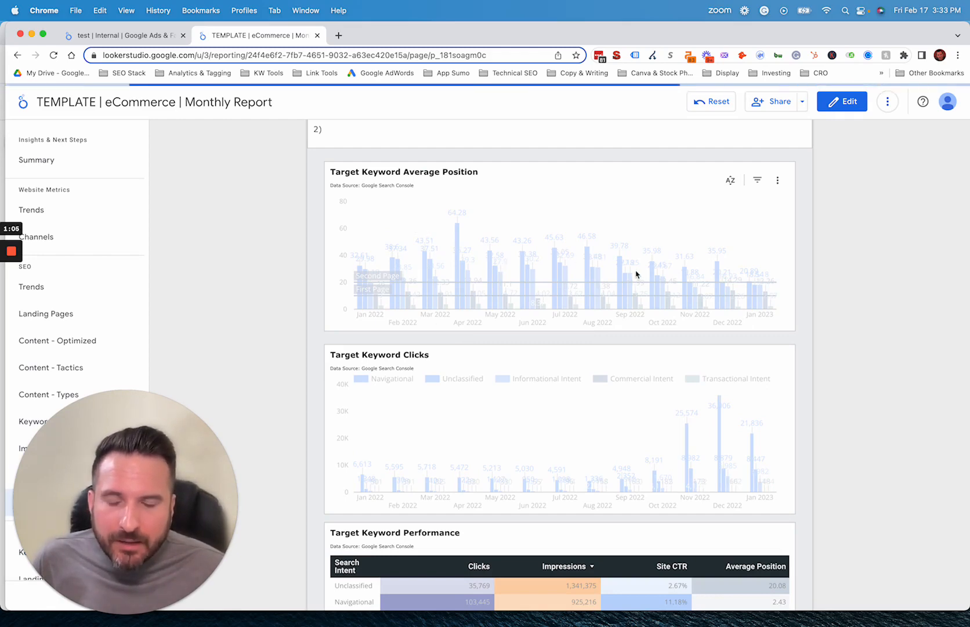
mouse_move(446, 303)
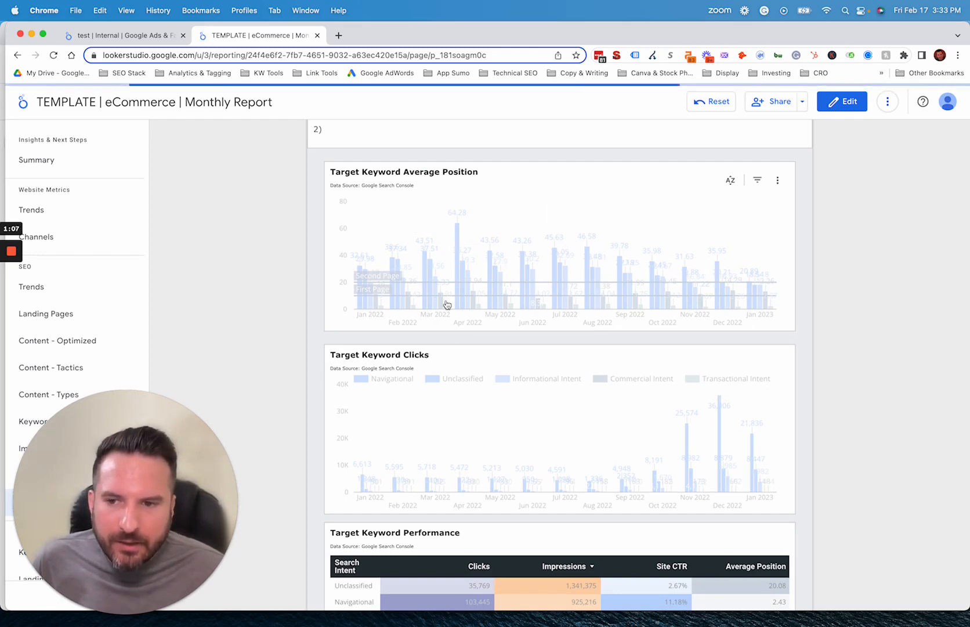
scroll("up", 3)
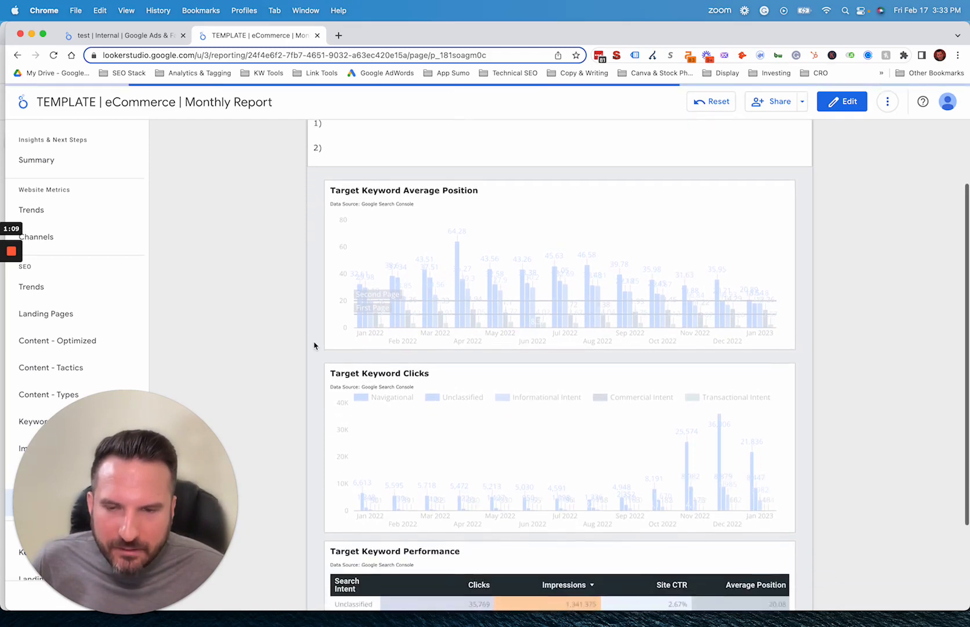
scroll("down", 3)
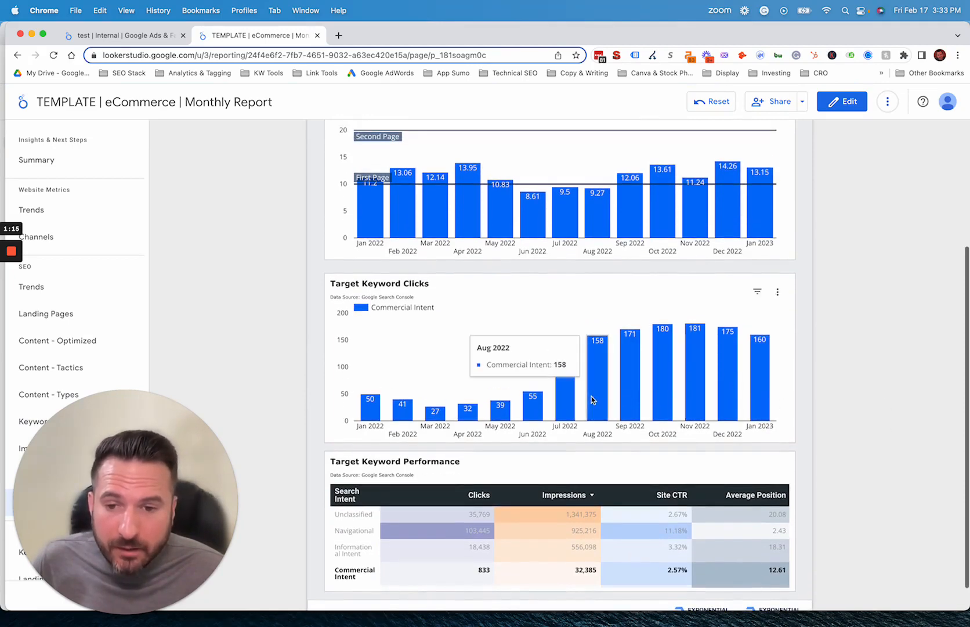
mouse_move(933, 468)
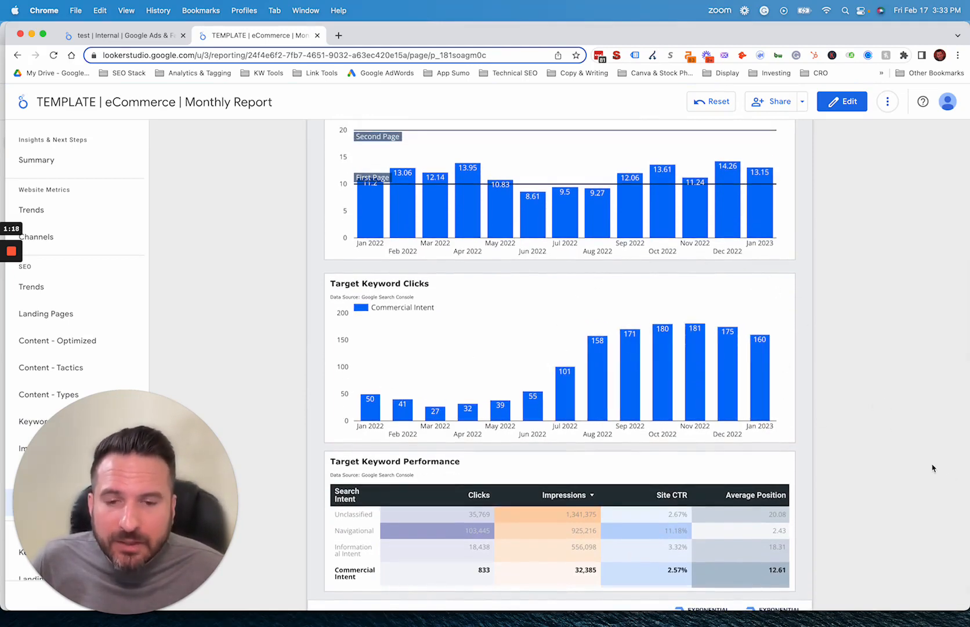
mouse_move(891, 433)
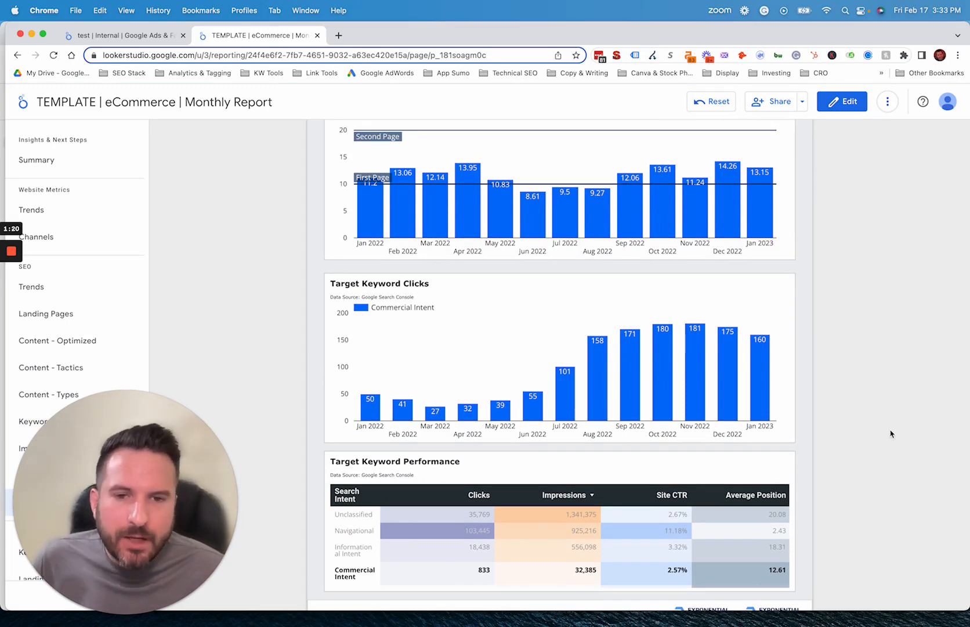
mouse_move(694, 352)
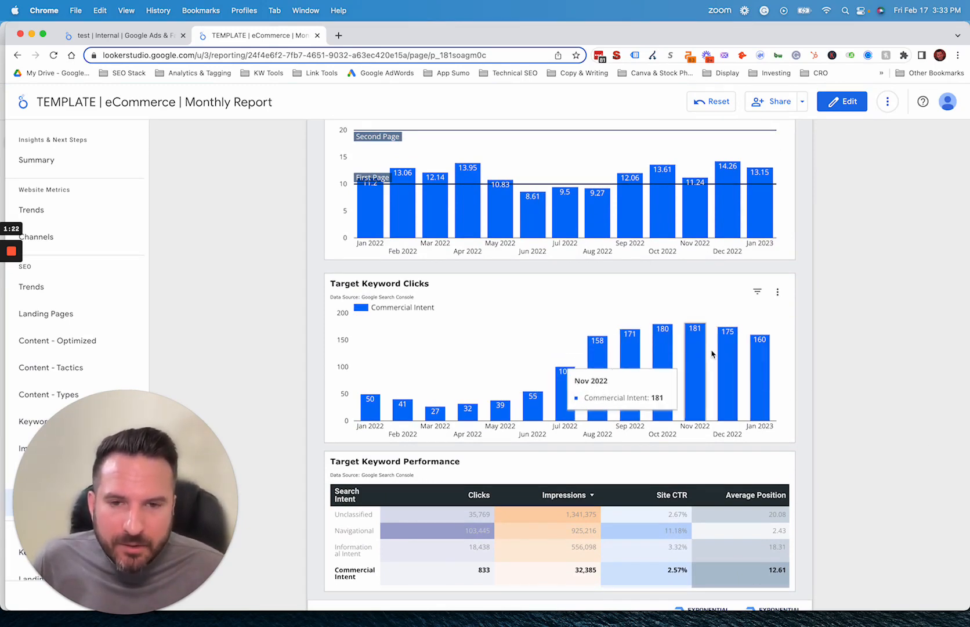
mouse_move(534, 401)
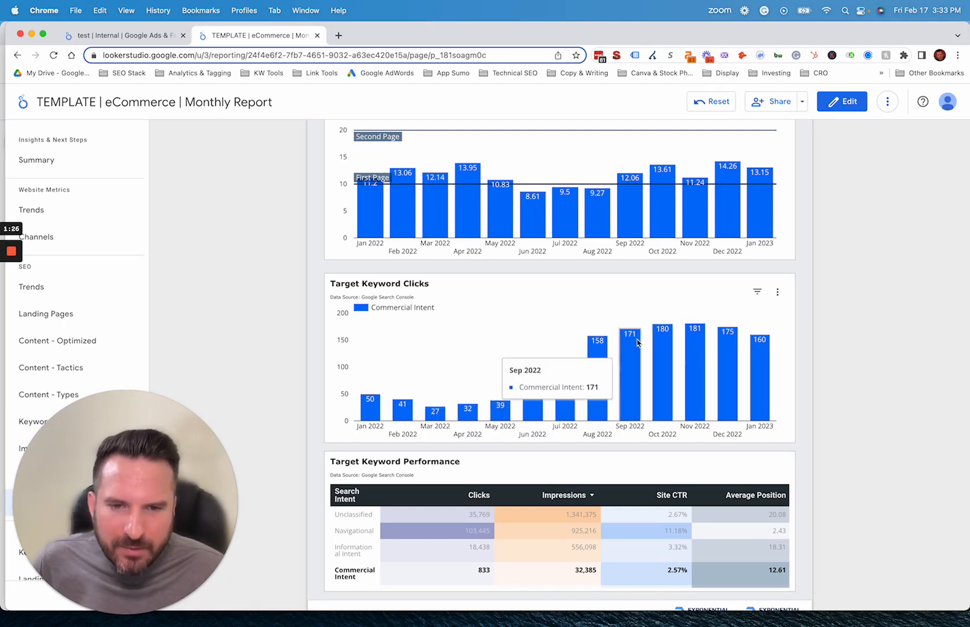
mouse_move(695, 362)
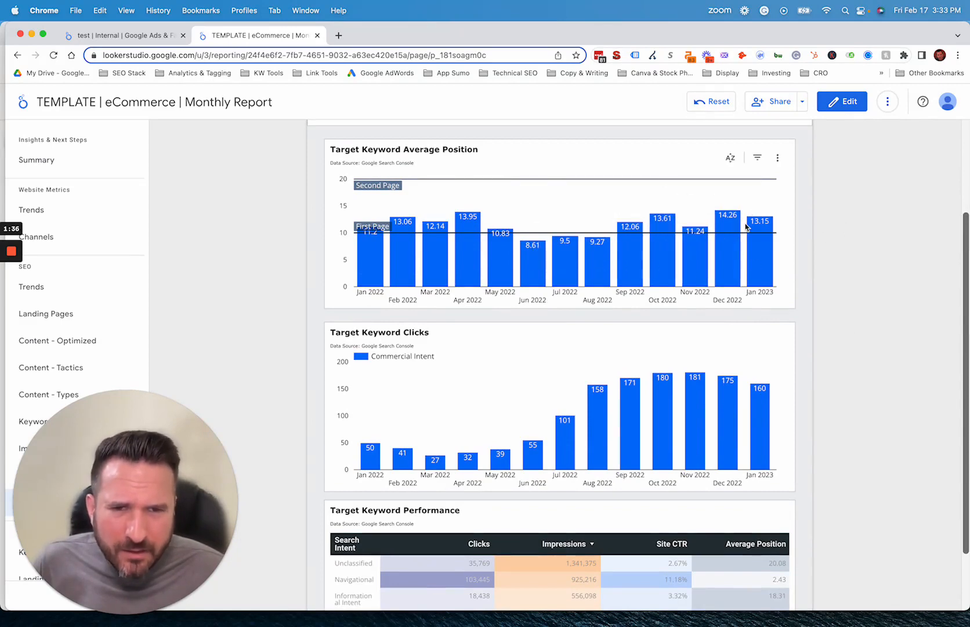
scroll("down", 3)
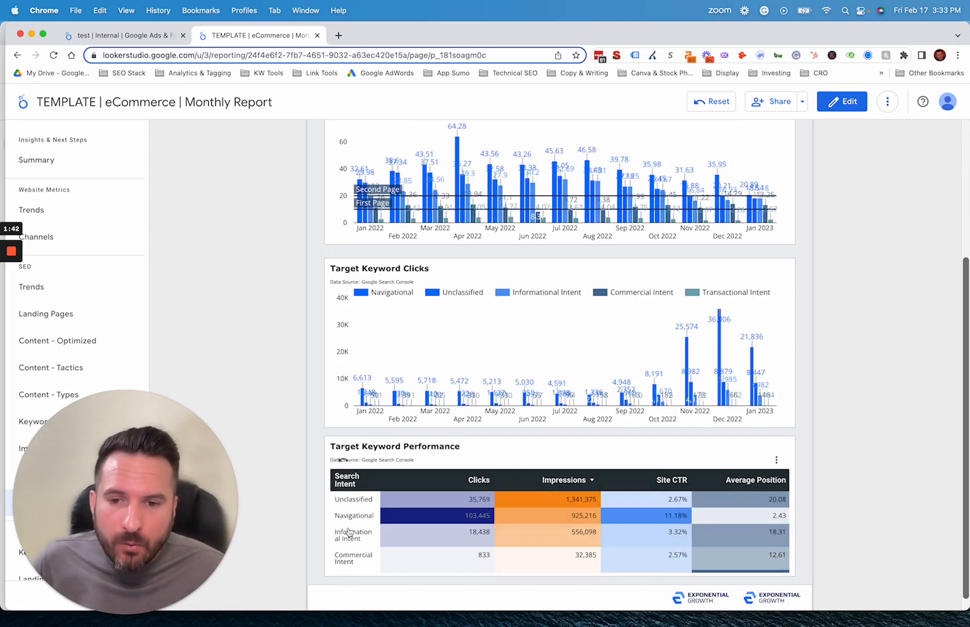
scroll("down", 3)
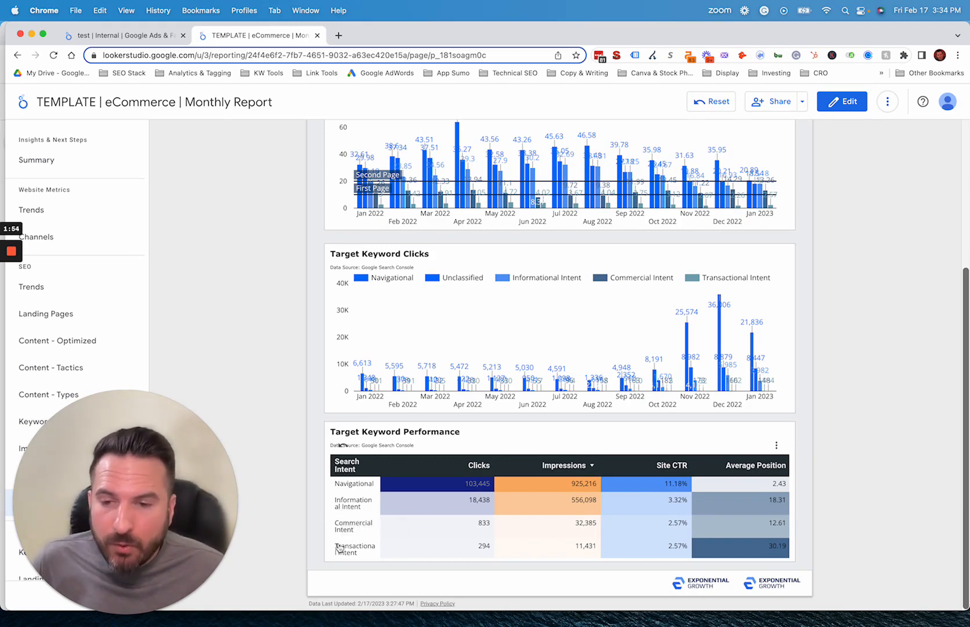
mouse_move(312, 450)
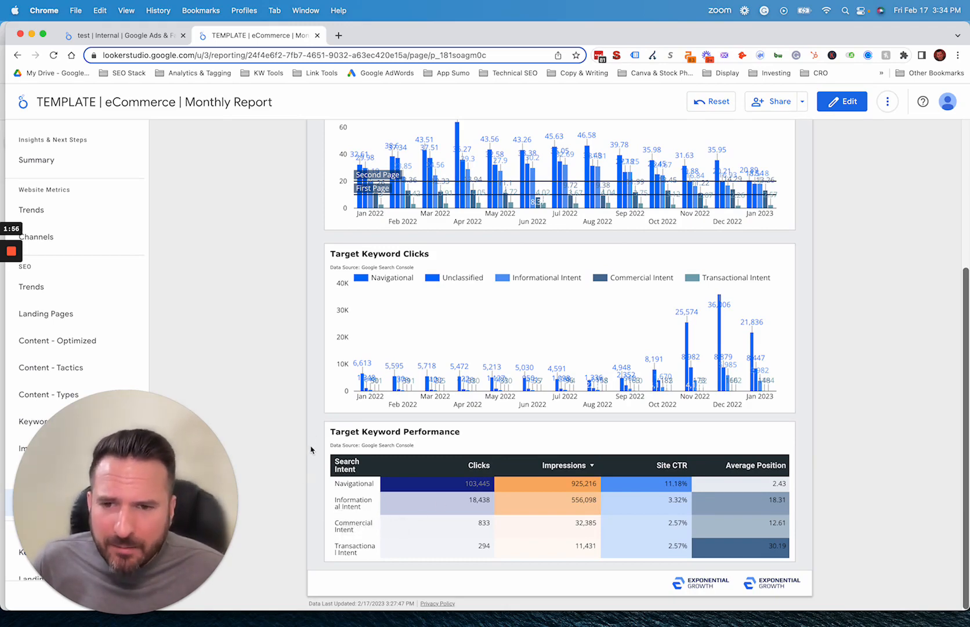
mouse_move(308, 458)
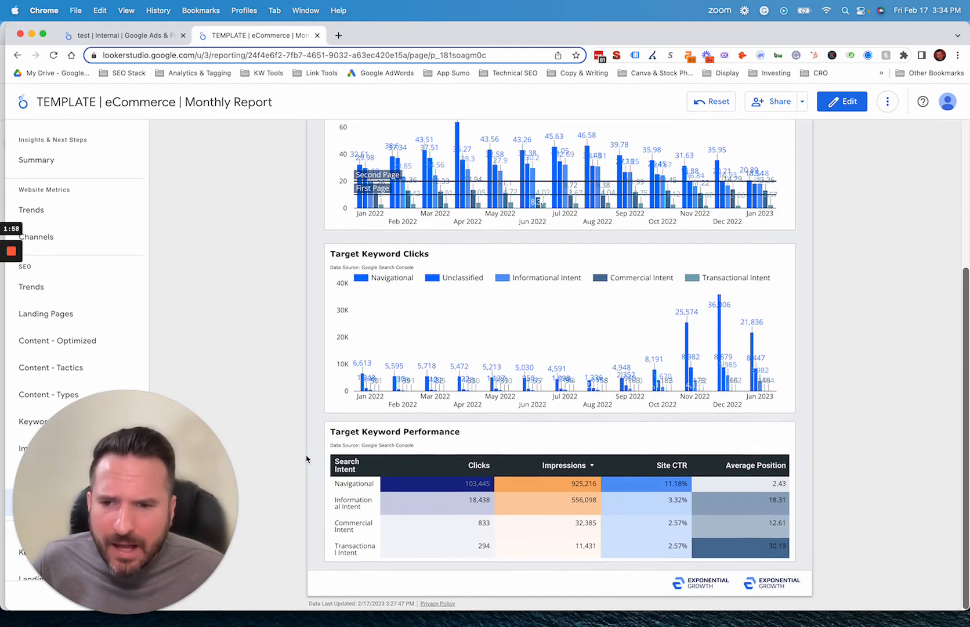